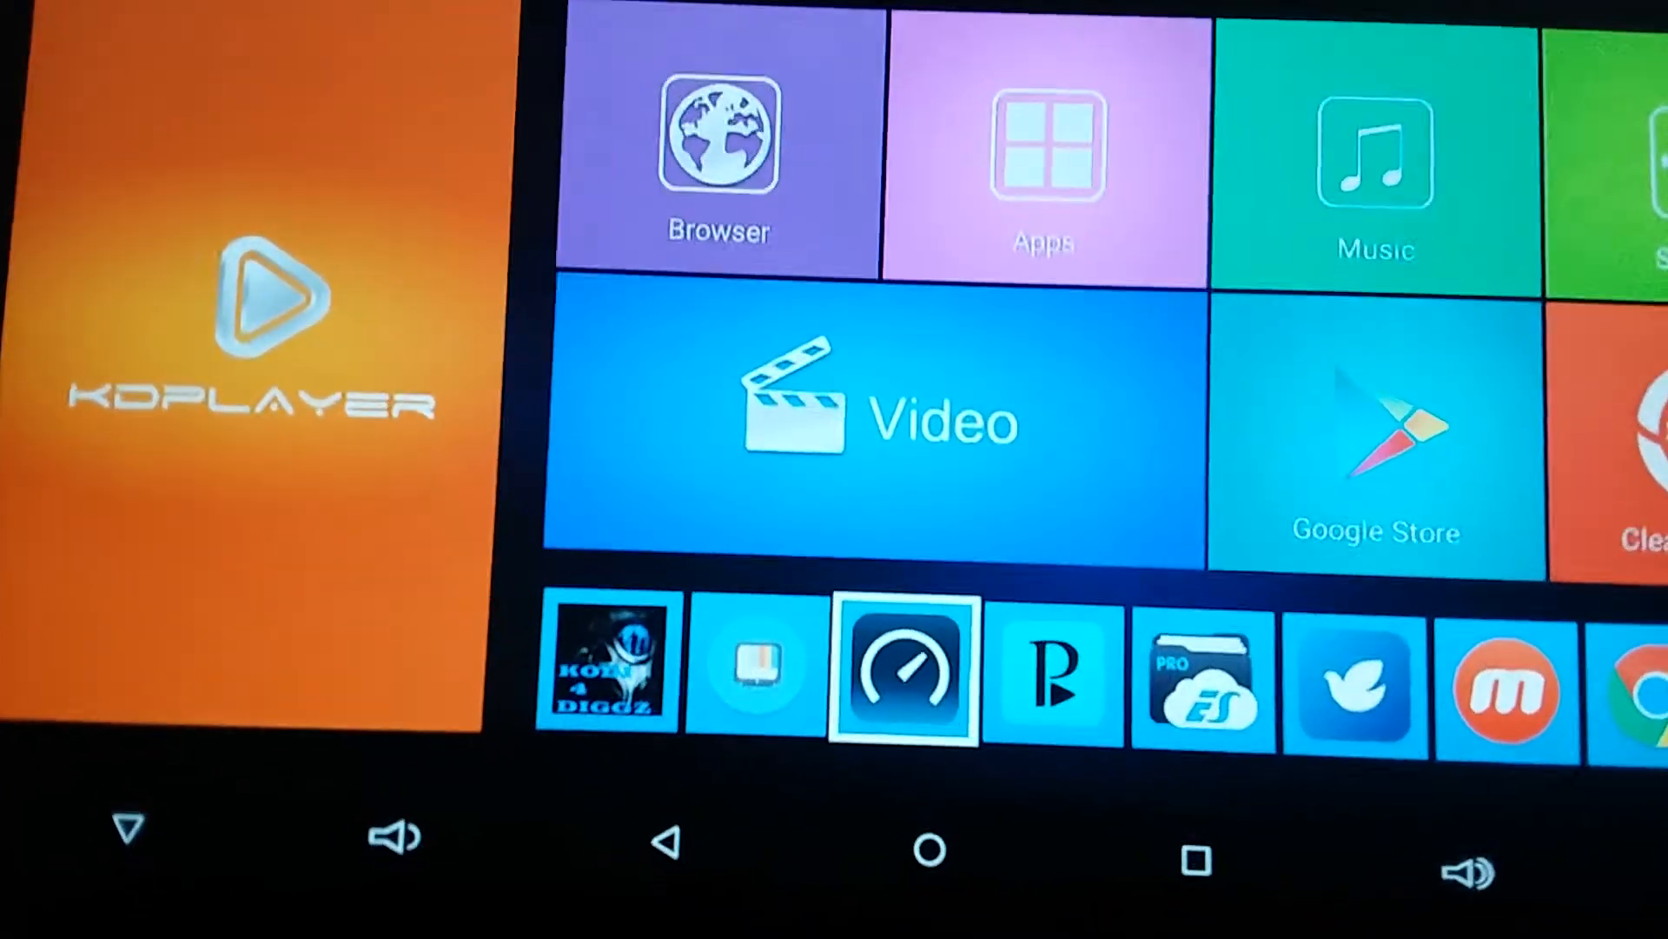
- Show the installed-apps list and force stop Speedtest from its app info
click(902, 672)
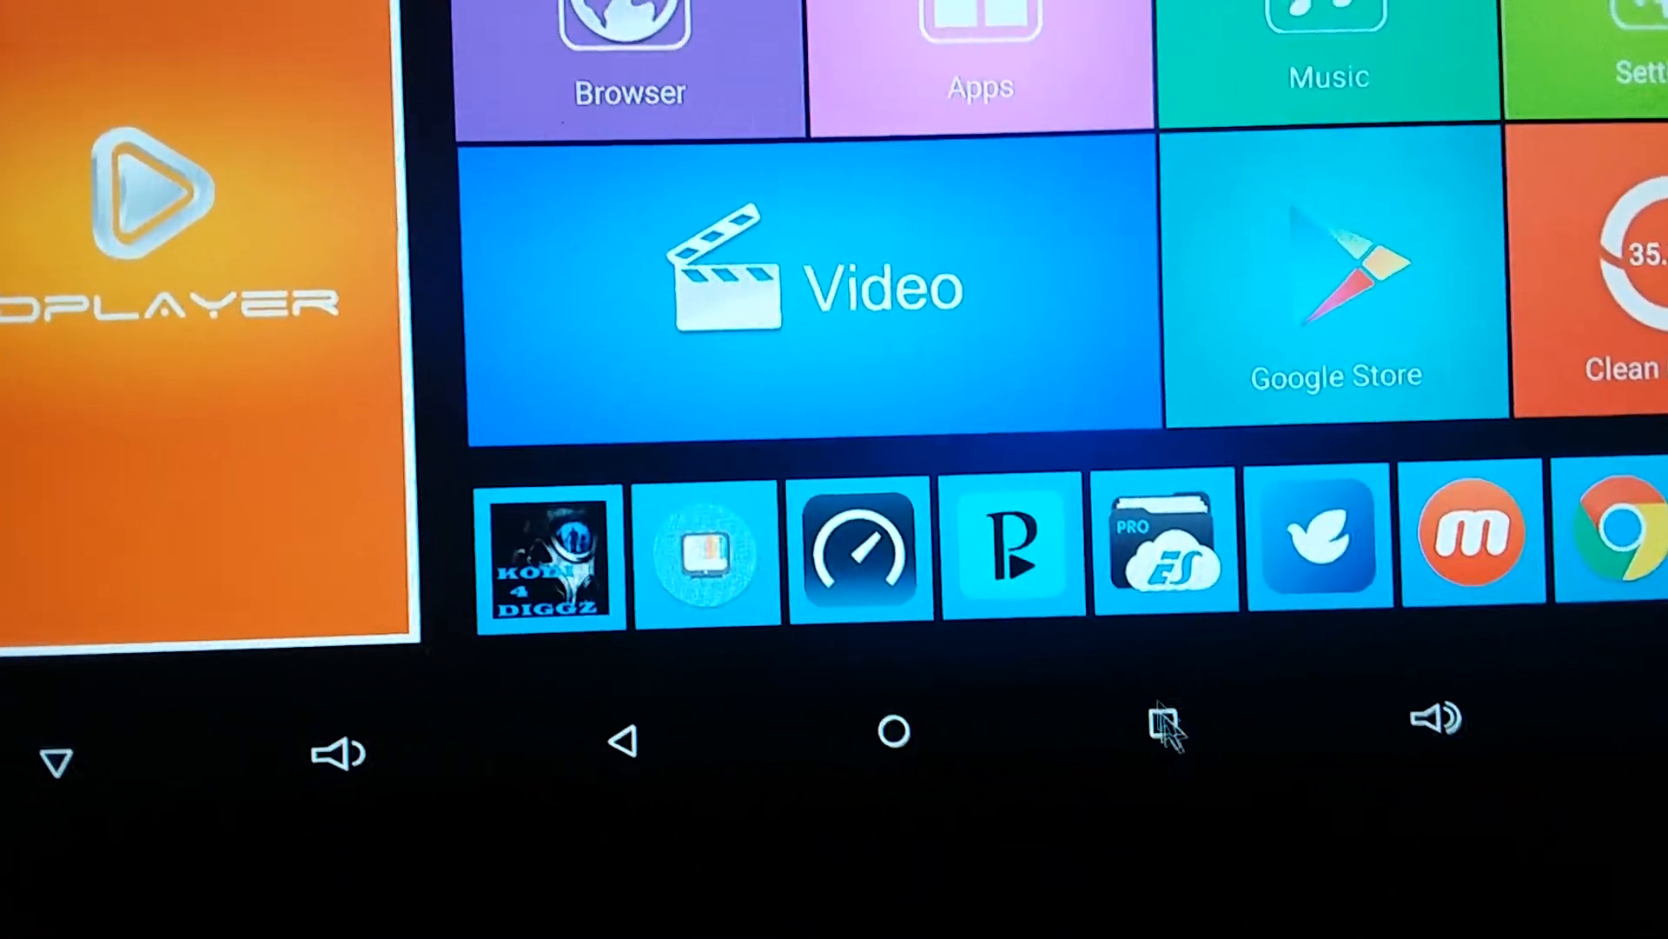
click(858, 548)
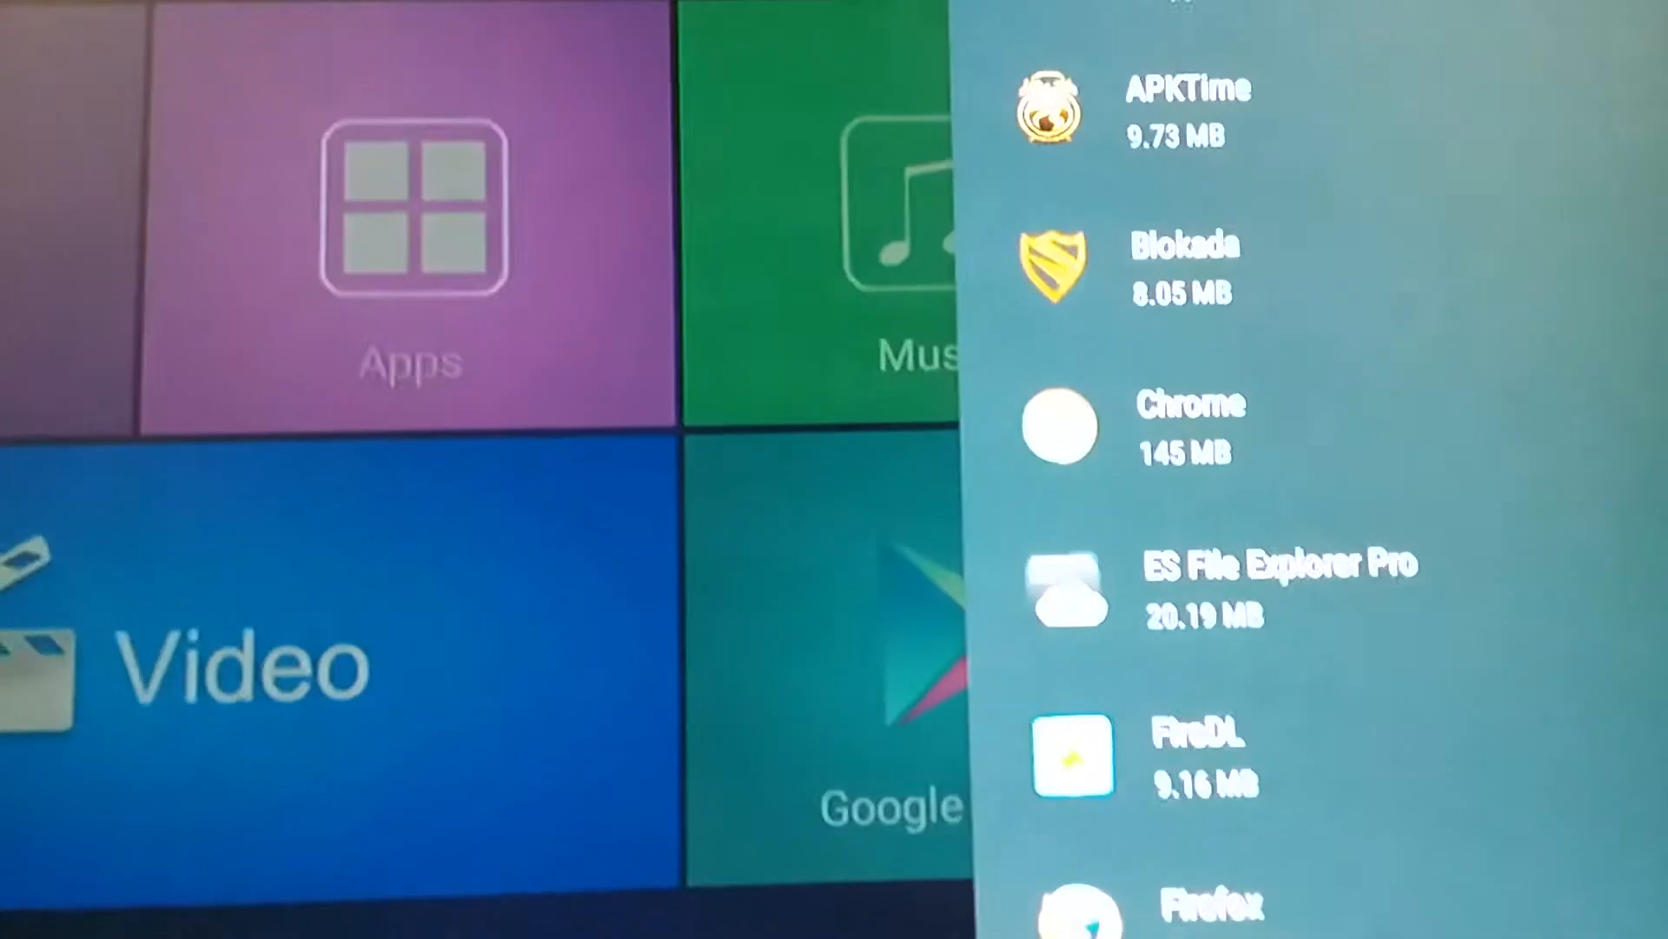
scroll(down, 3)
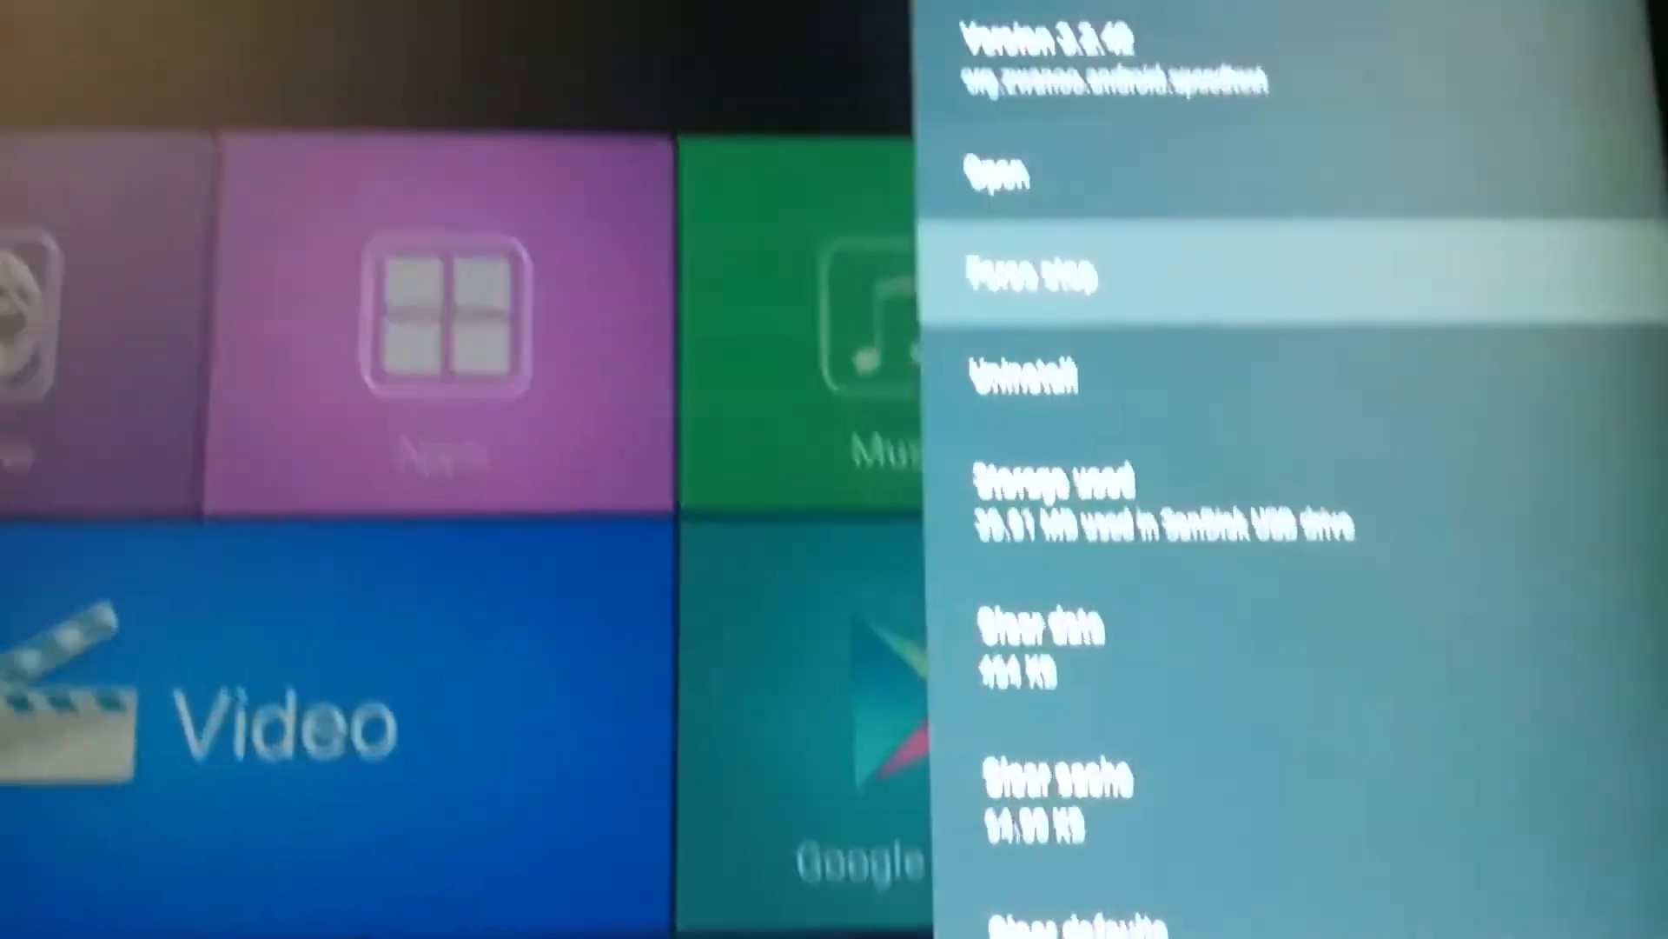
click(1027, 274)
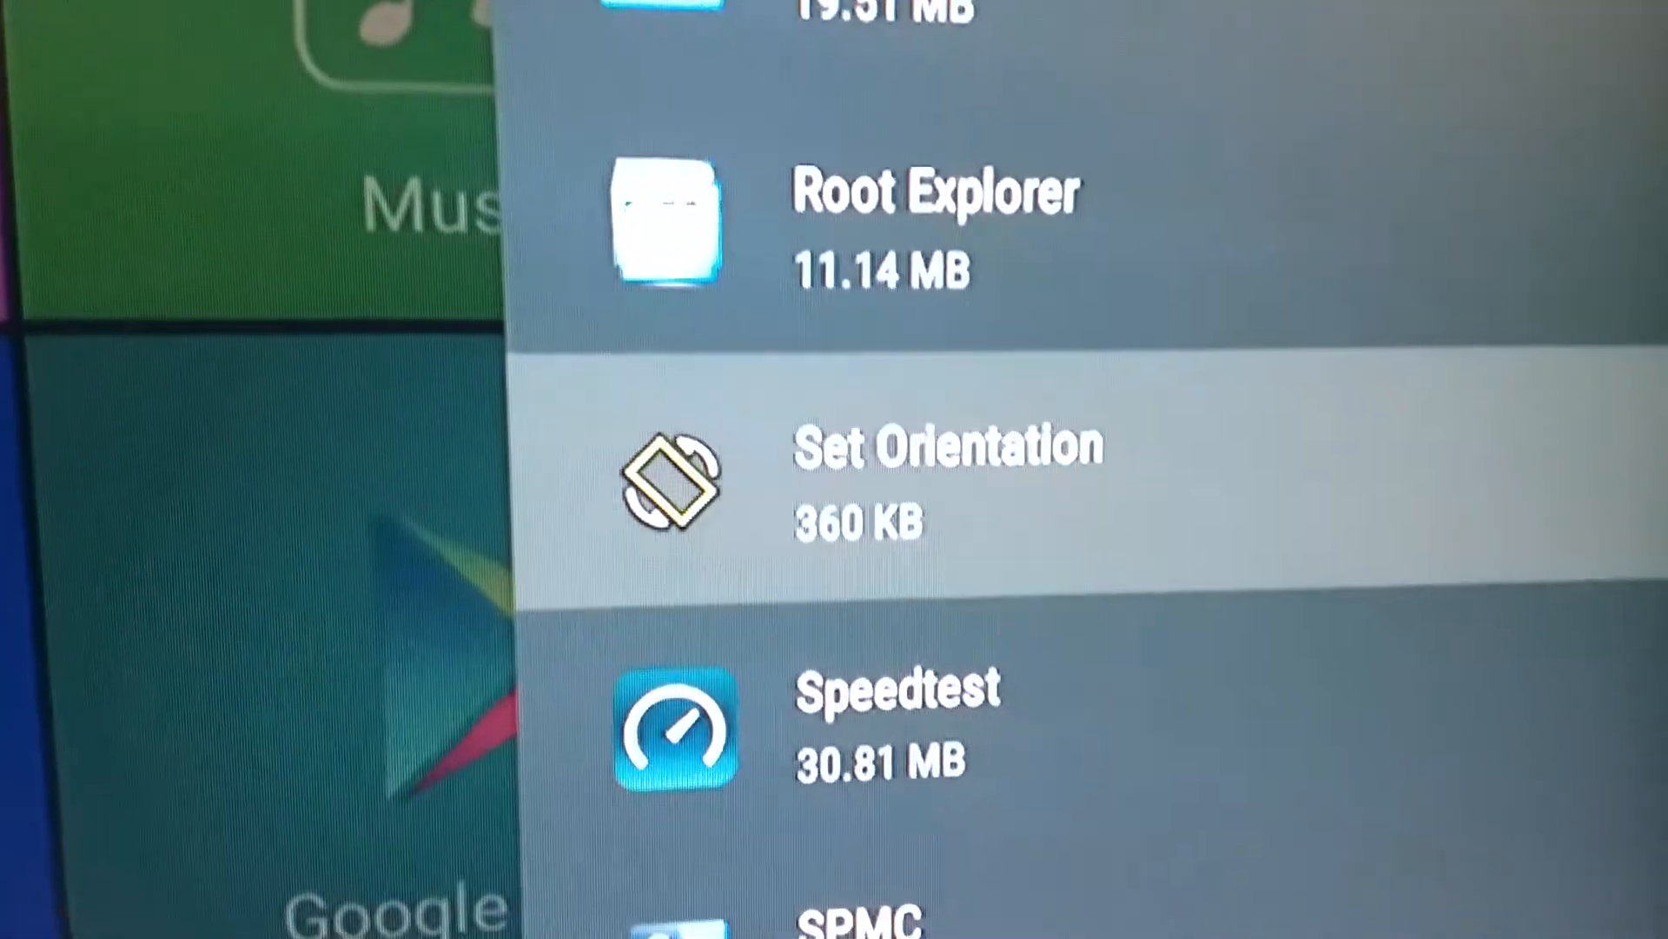
- Launch Set Orientation from the app list and browse its orientation modes
scroll(down, 3)
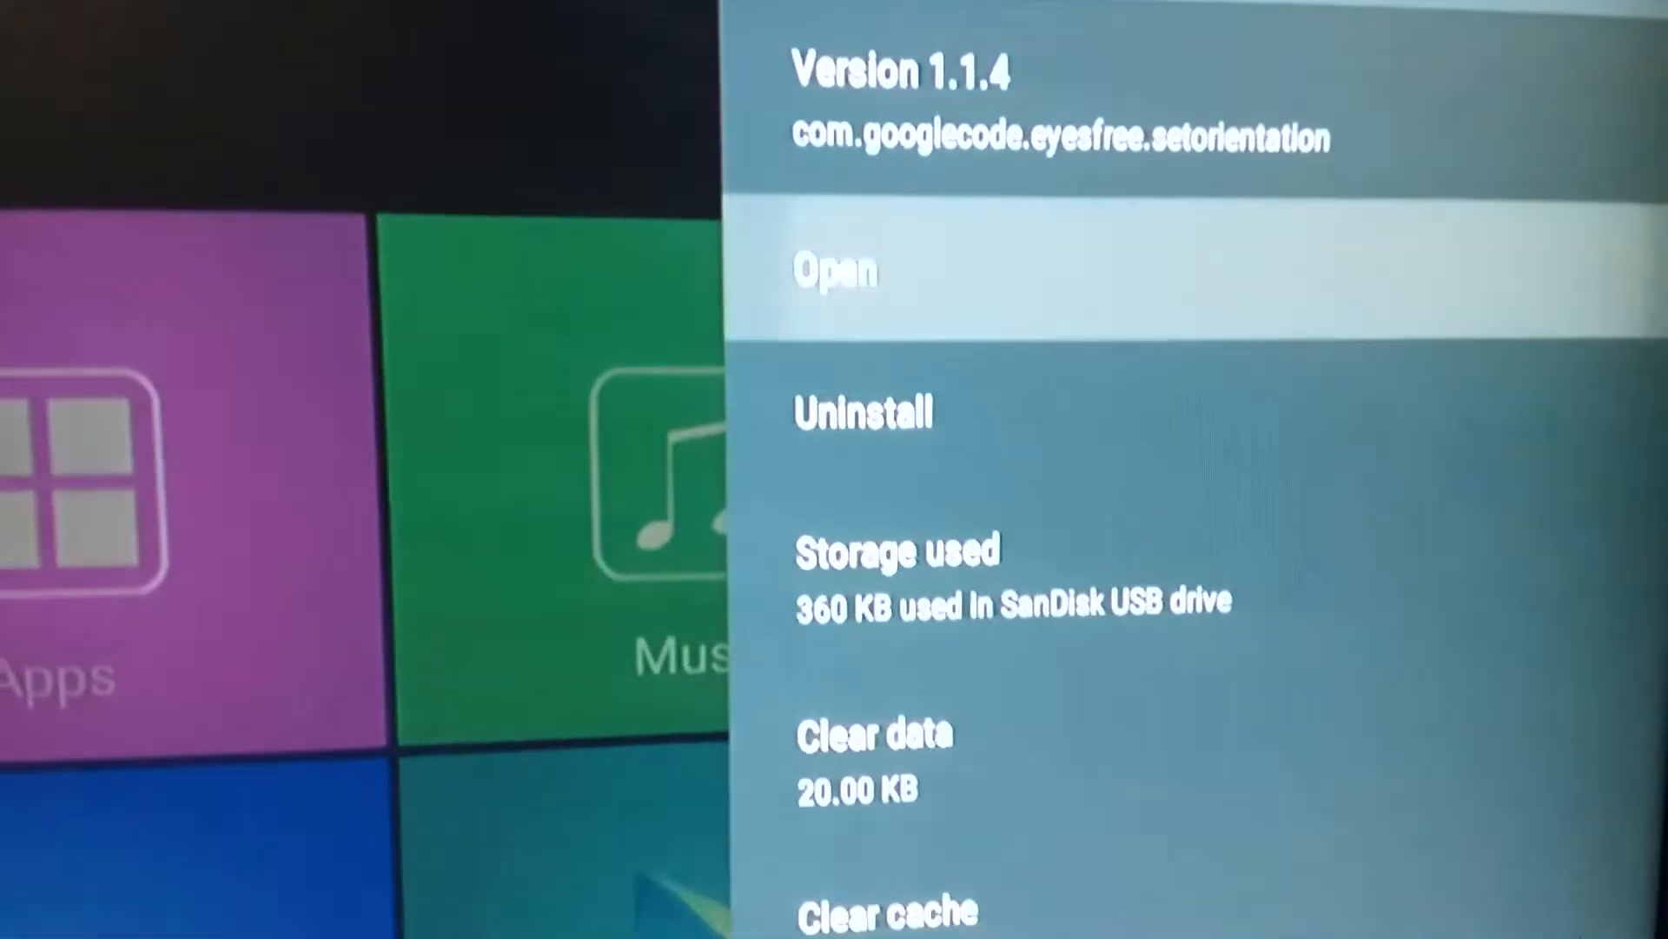
click(836, 271)
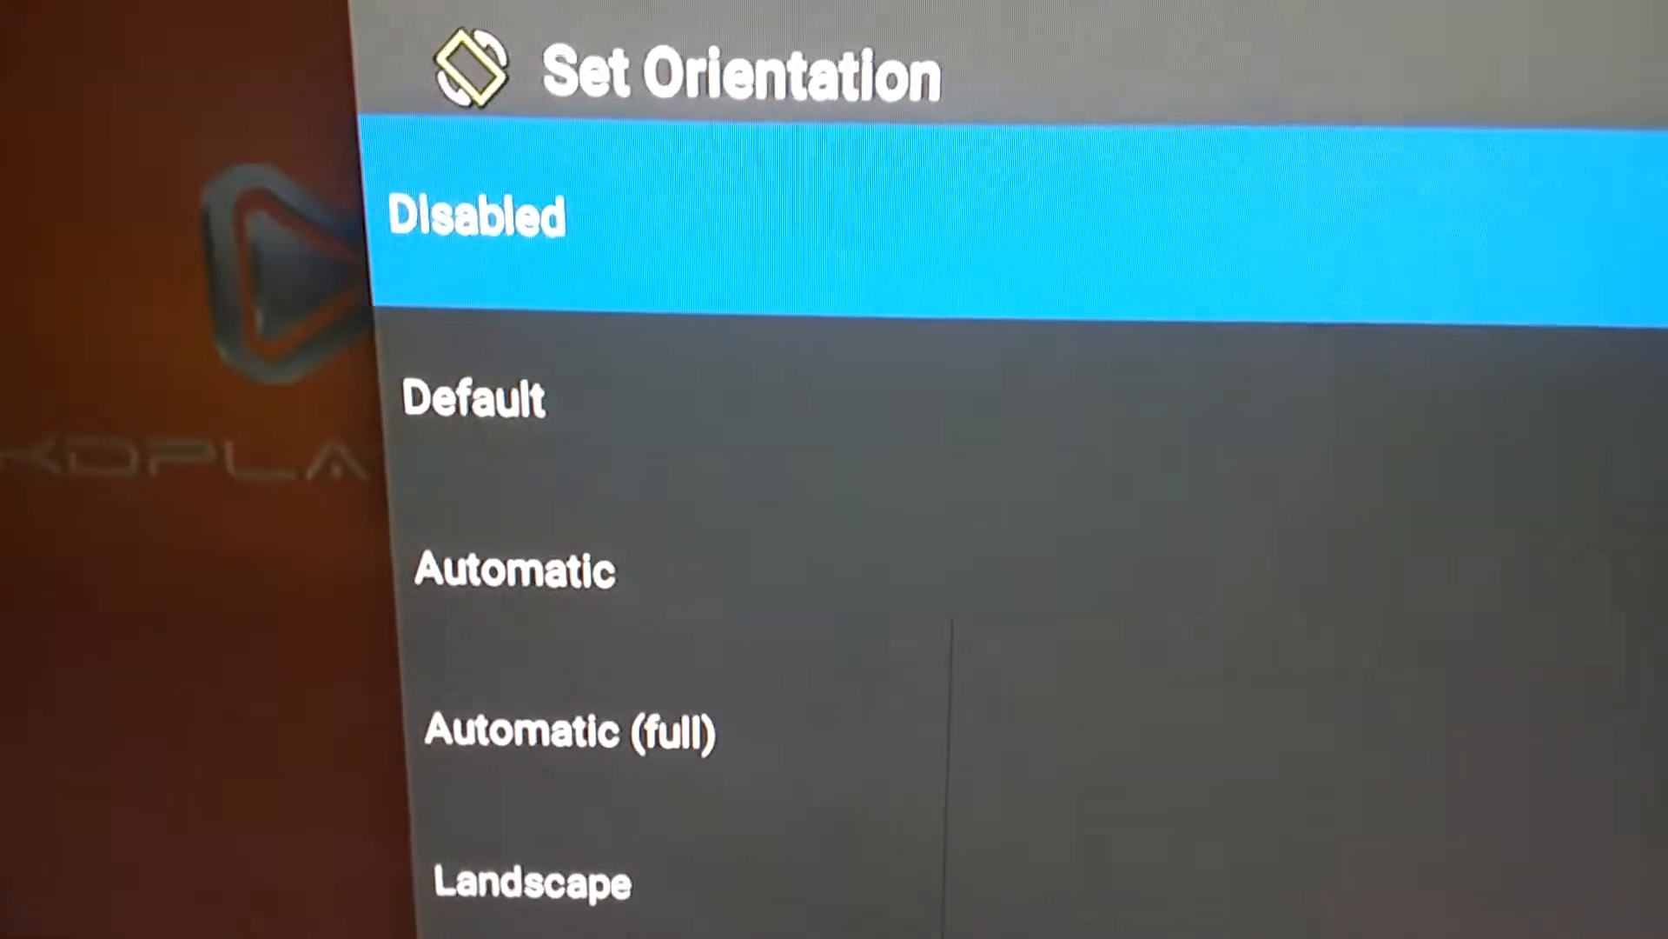
key(down)
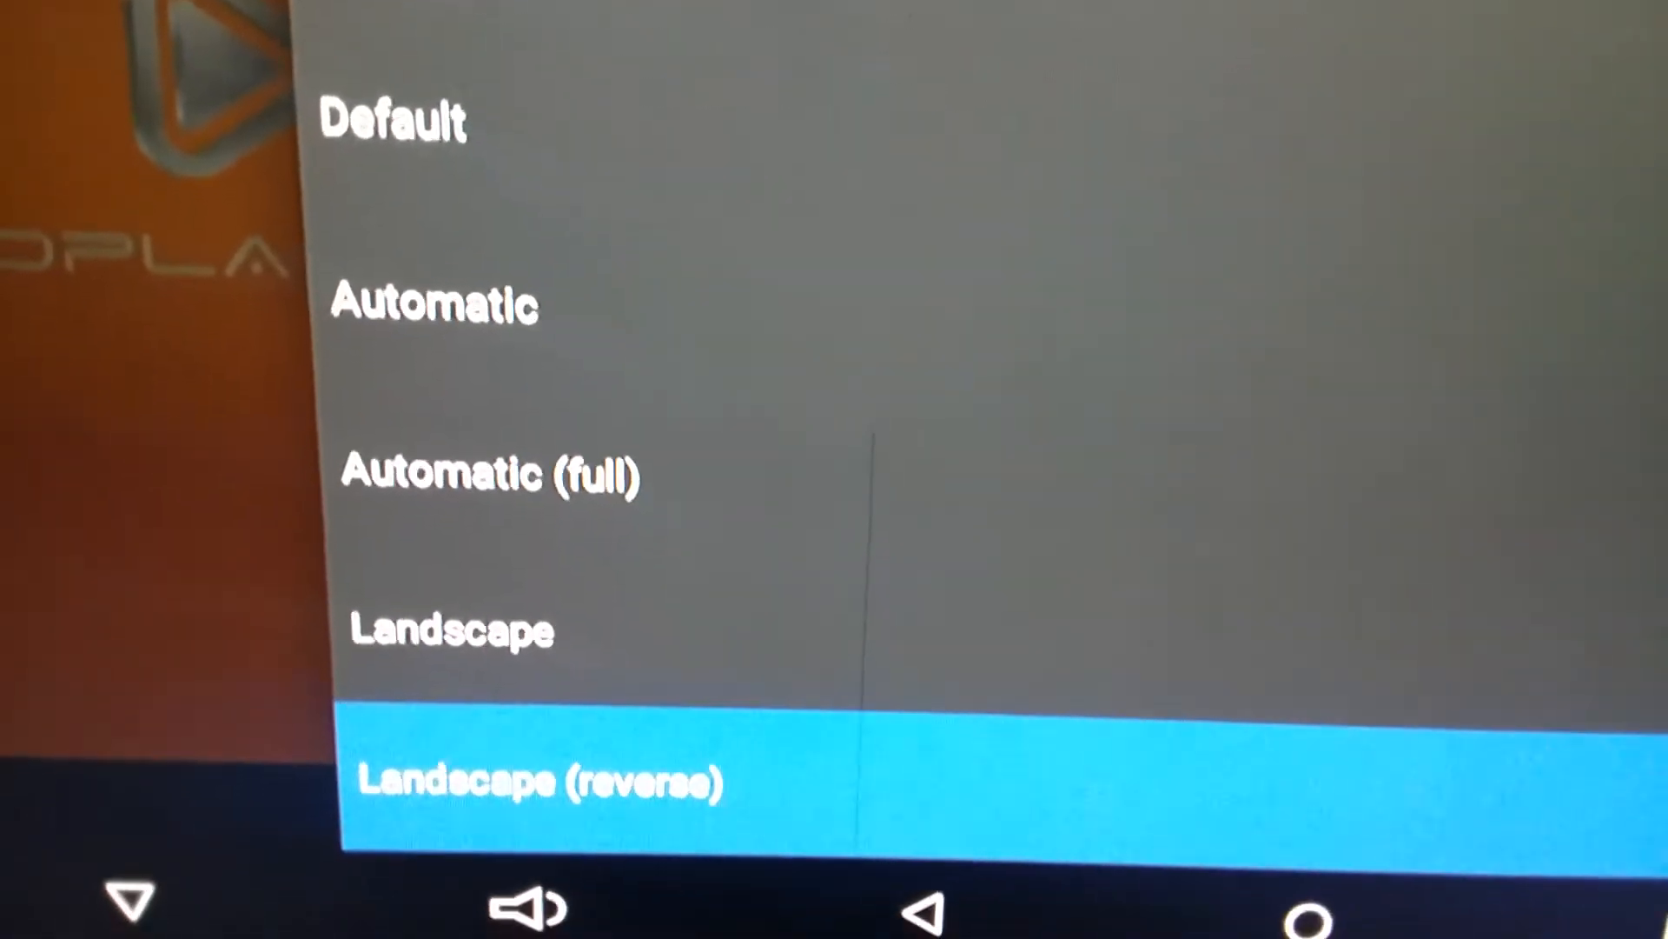
- Select the Automatic (full) orientation mode and confirm it
scroll(down, 3)
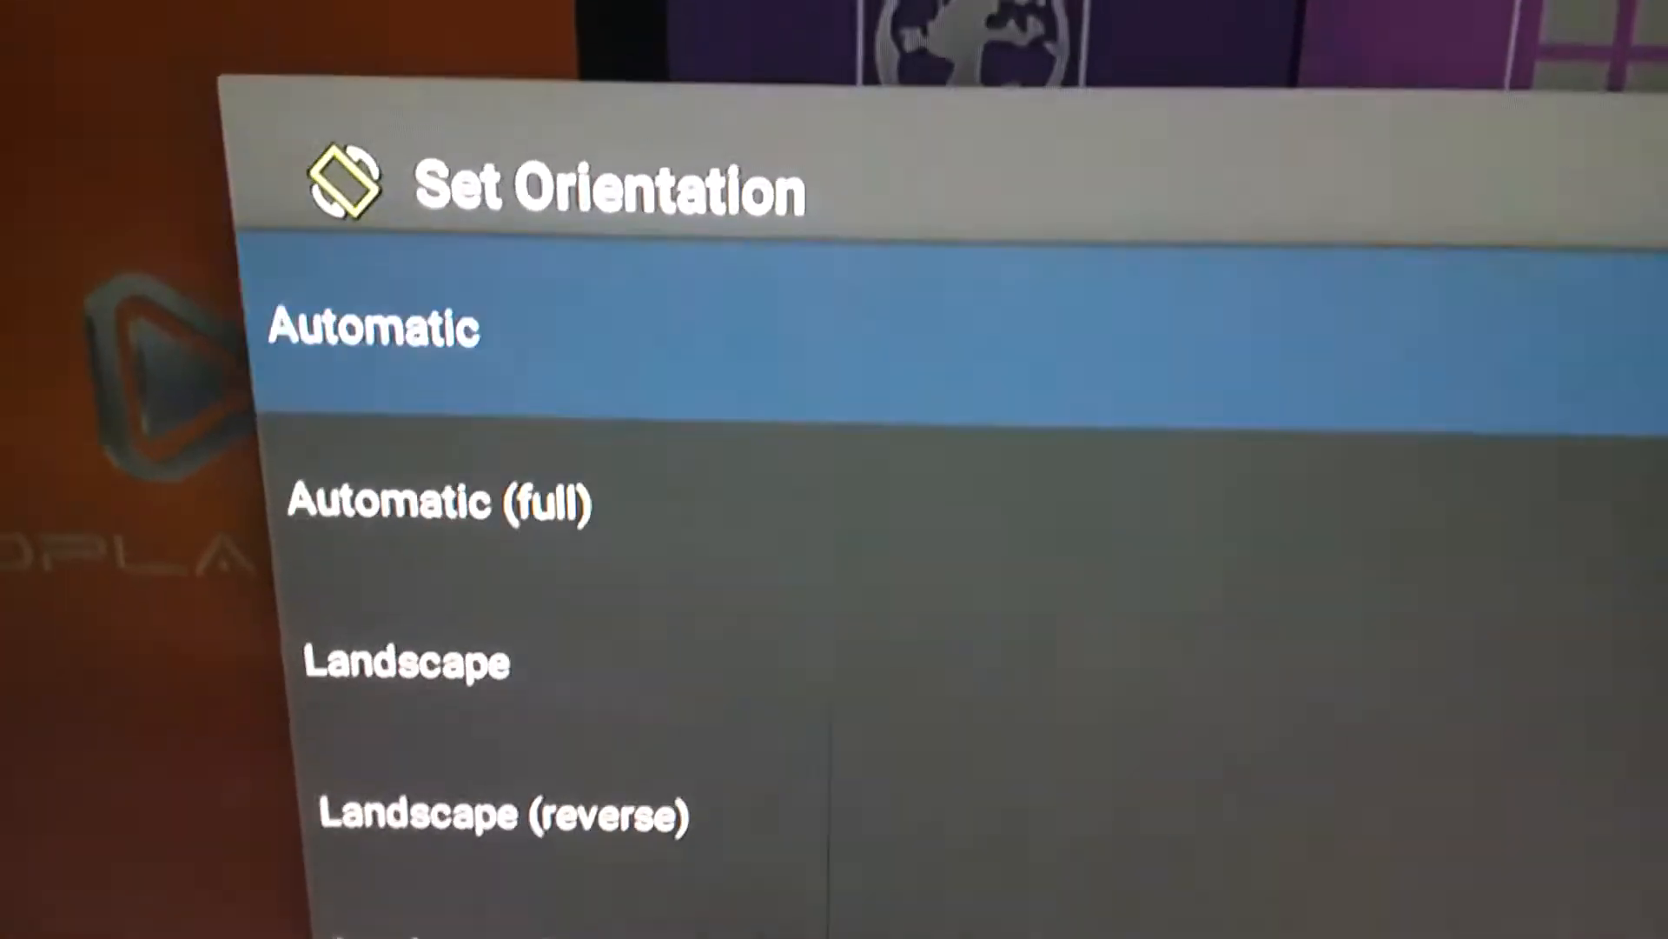
key(Down)
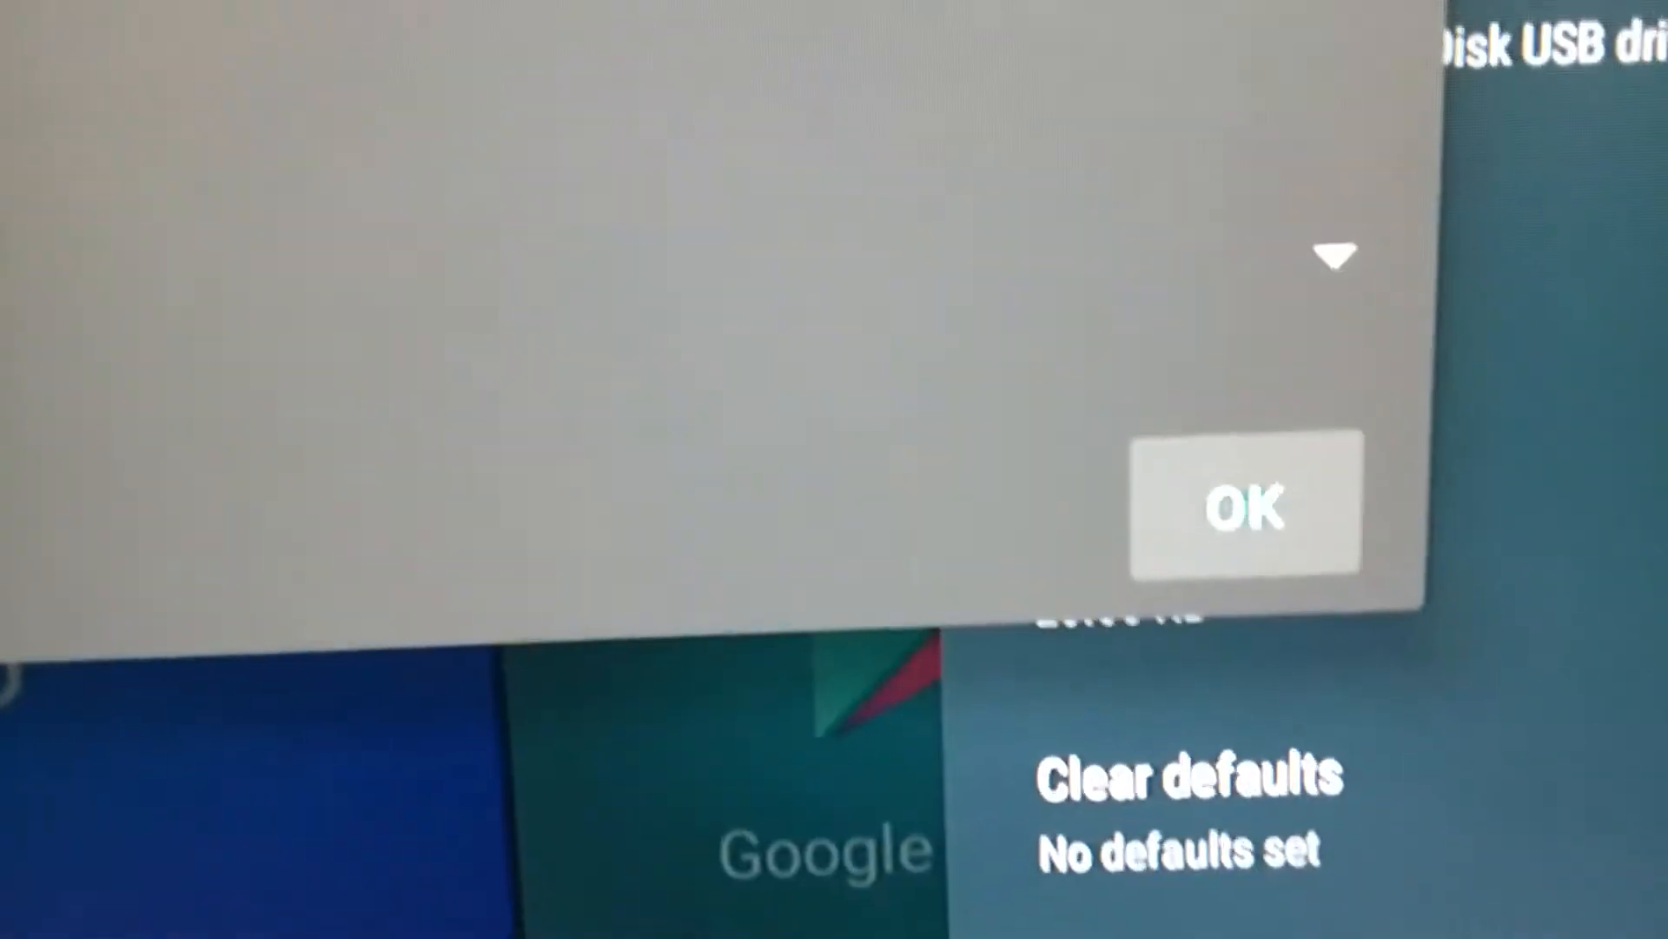
click(1245, 506)
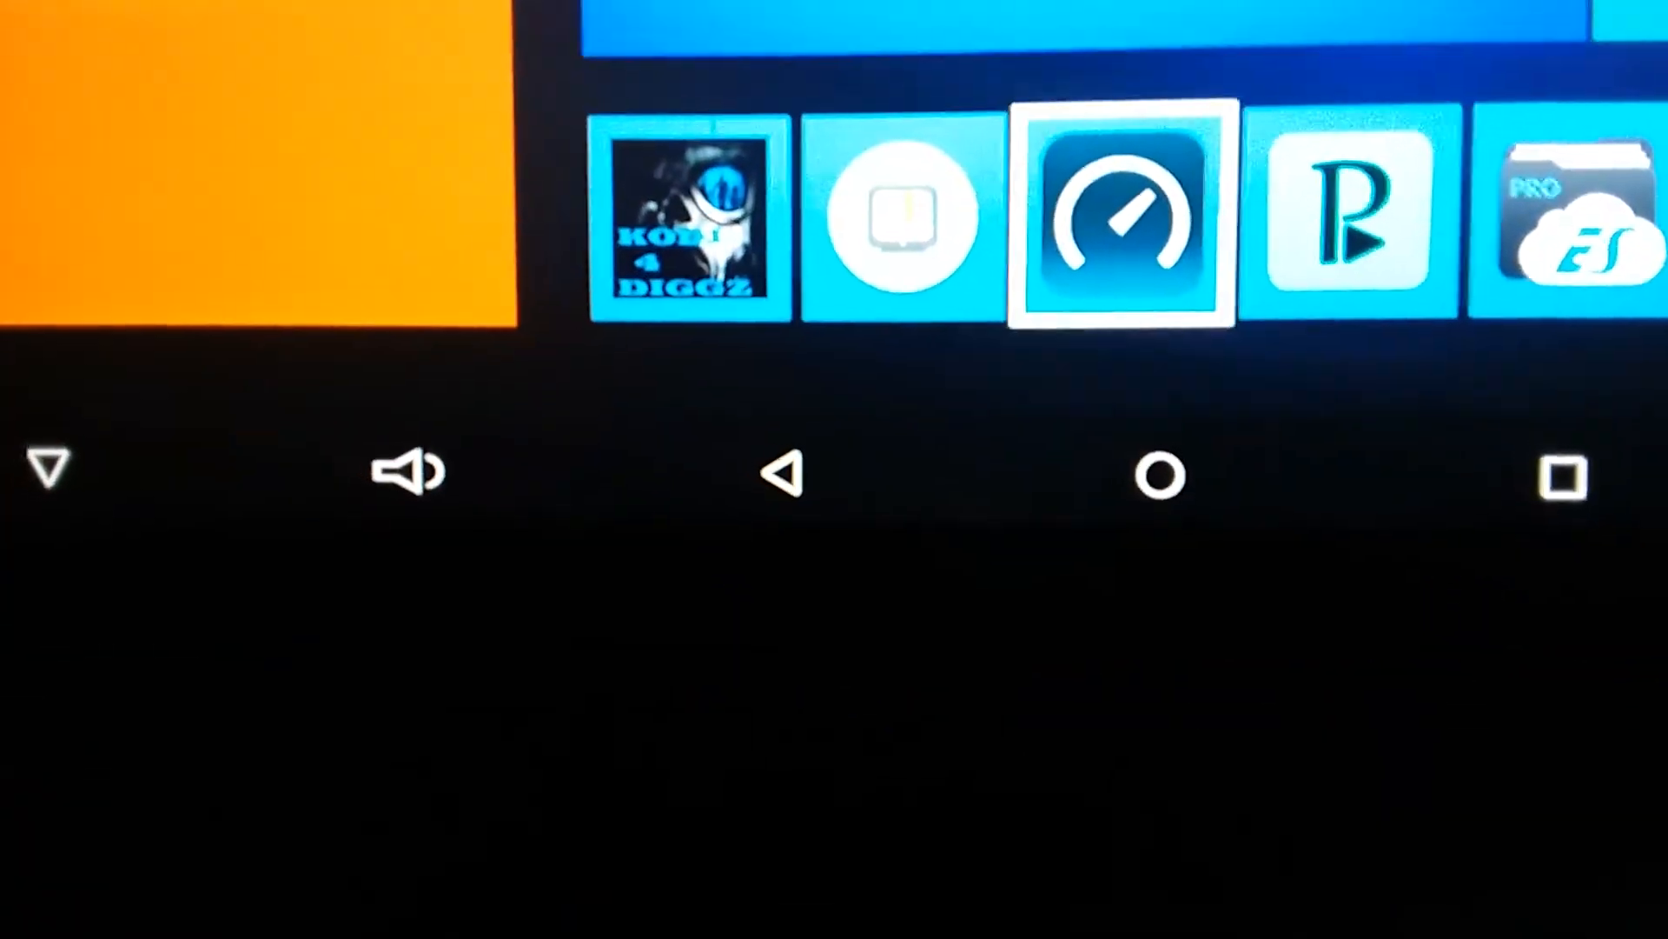
- Launch Speedtest in landscape and begin a test against the Omaha, NE server
click(1121, 216)
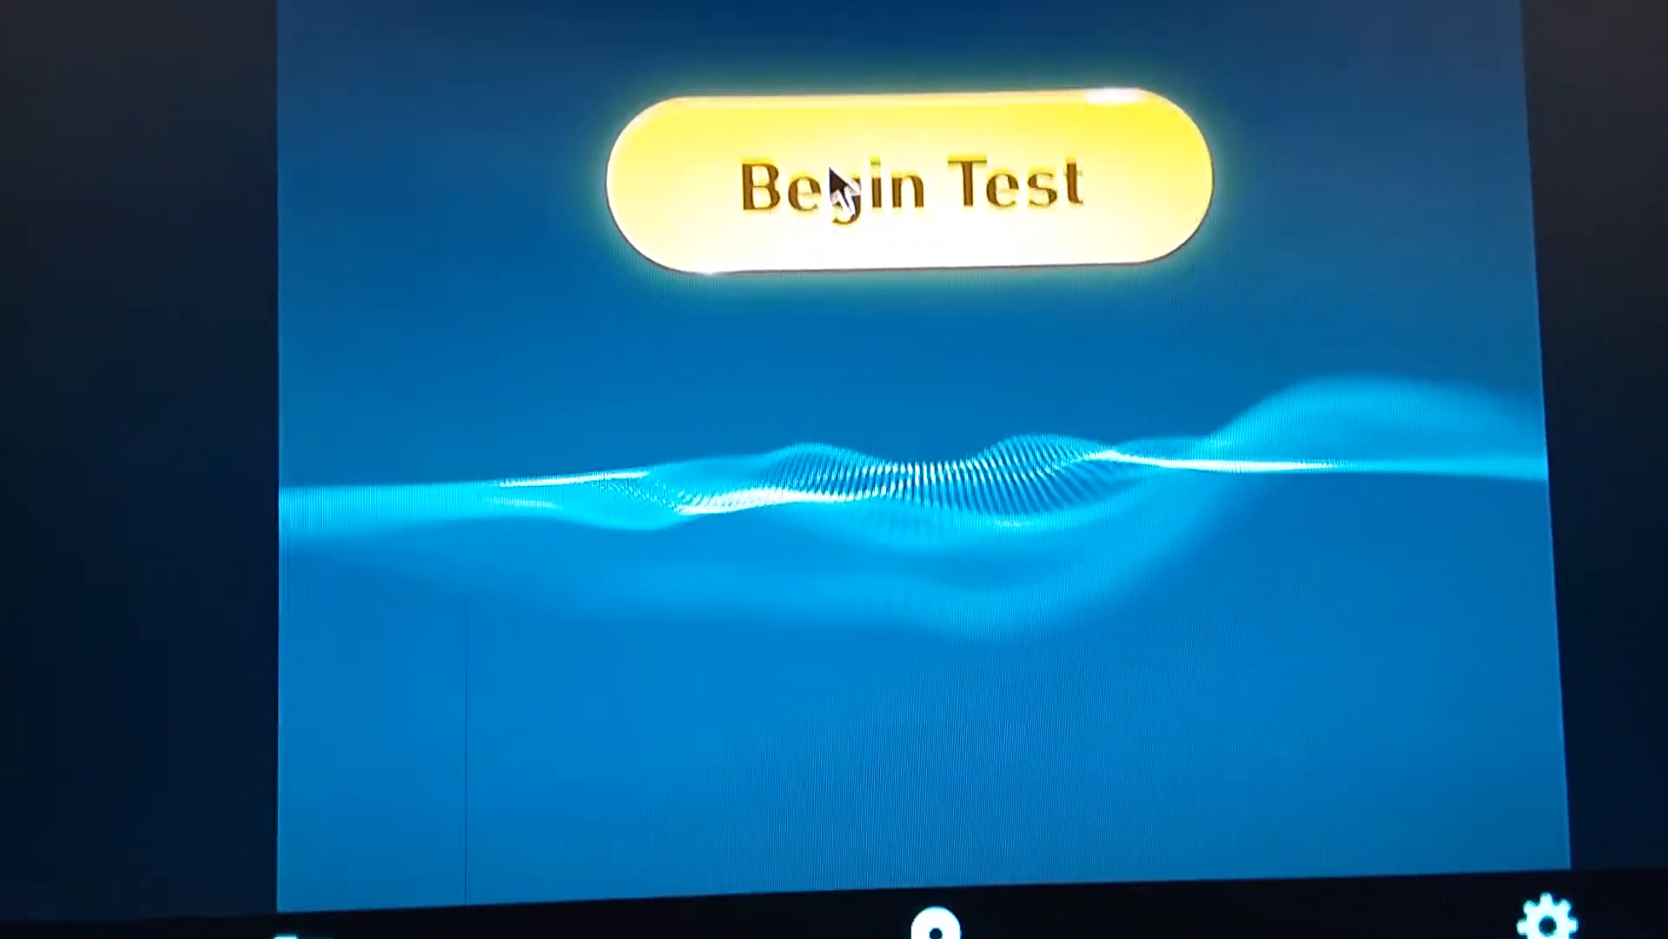
click(916, 181)
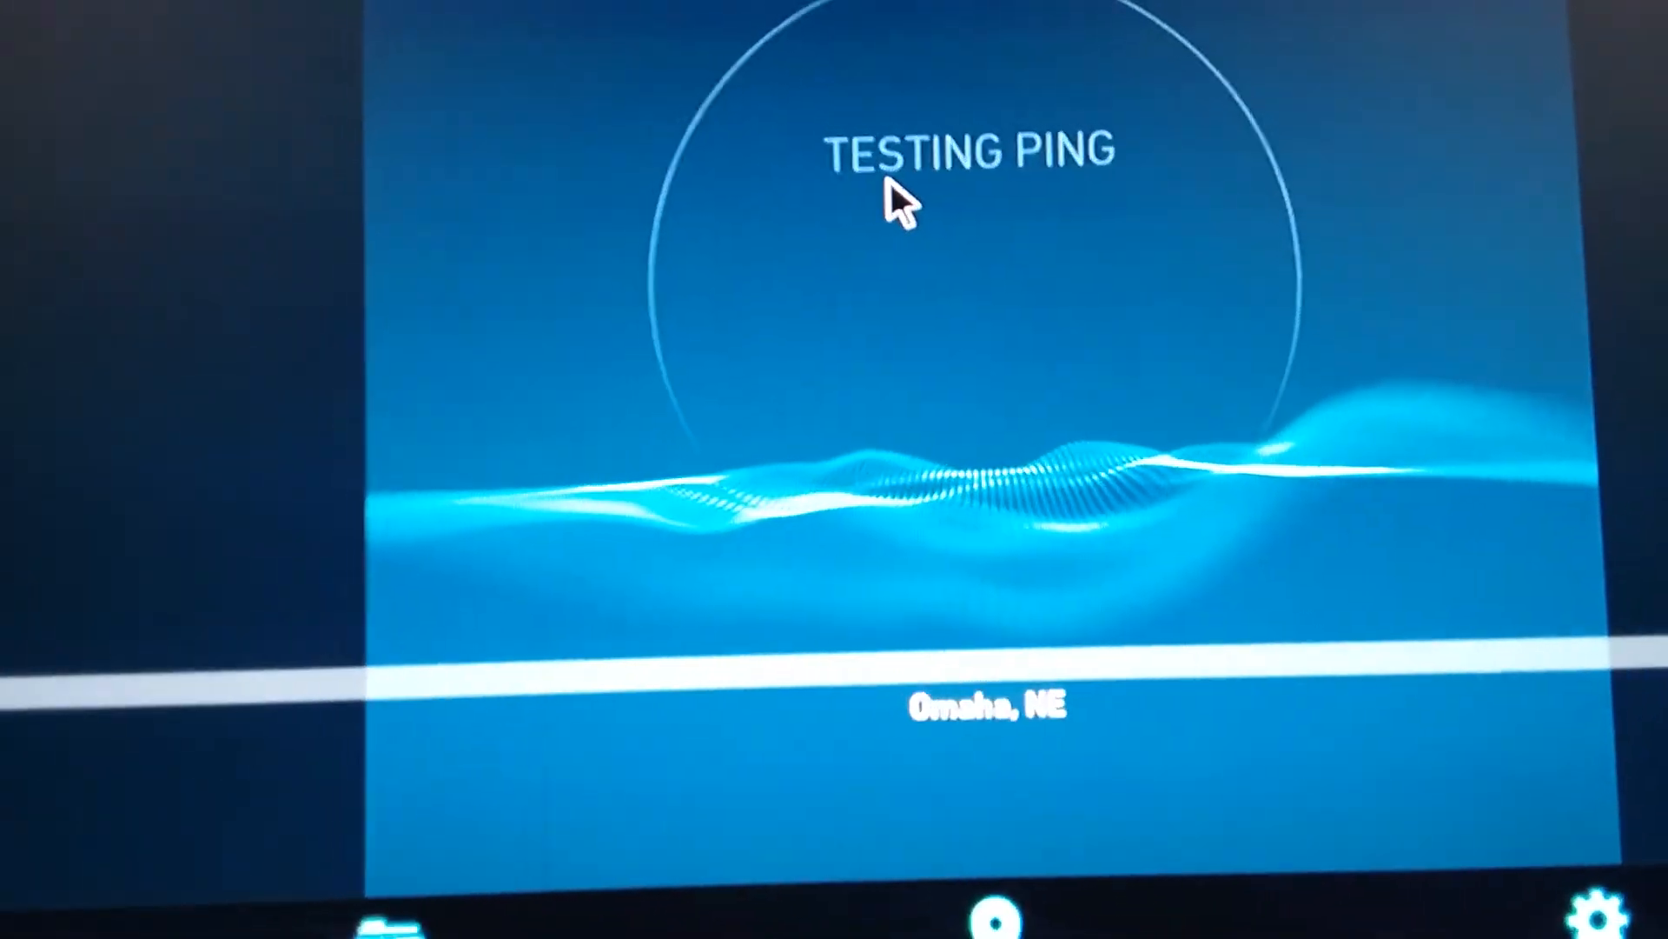